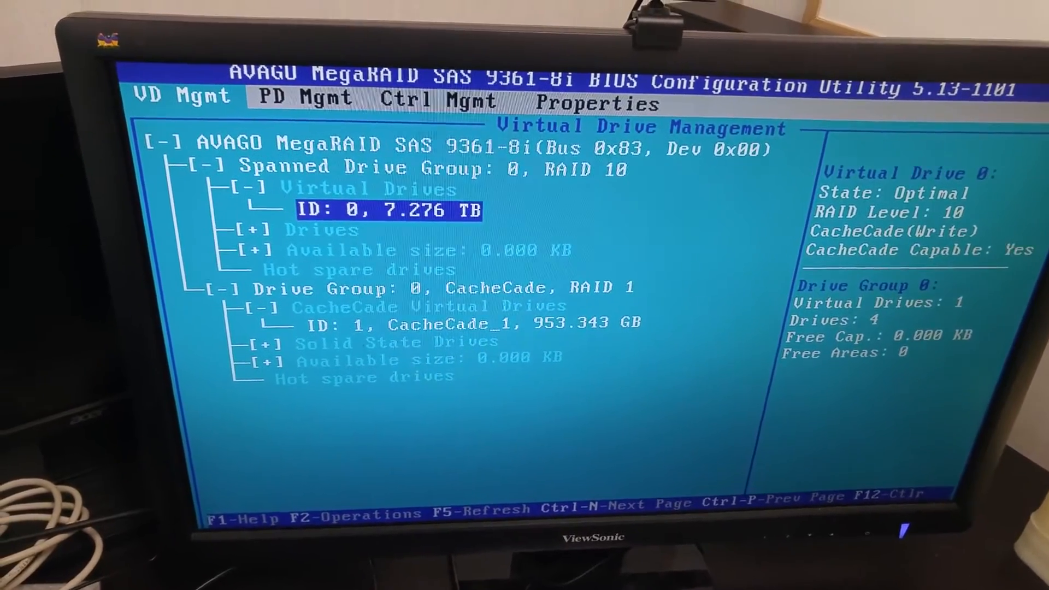
key(Up)
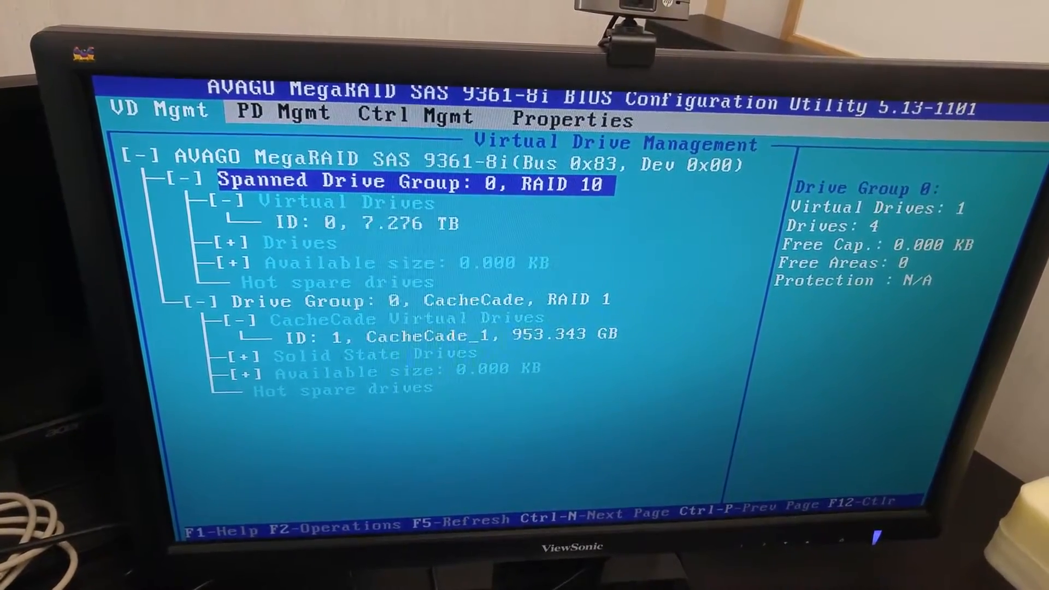
key(down)
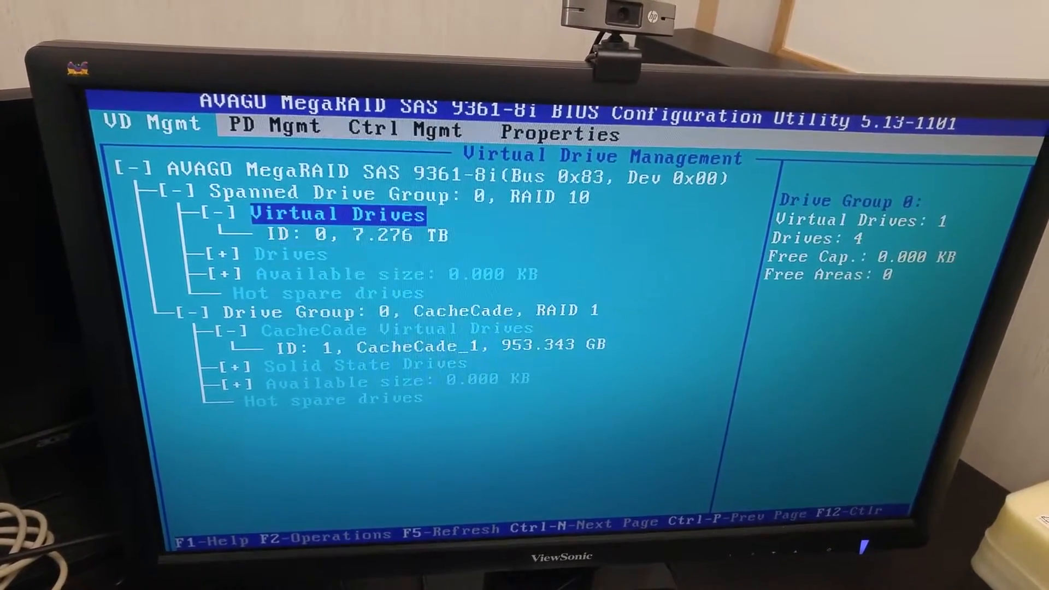
key(up)
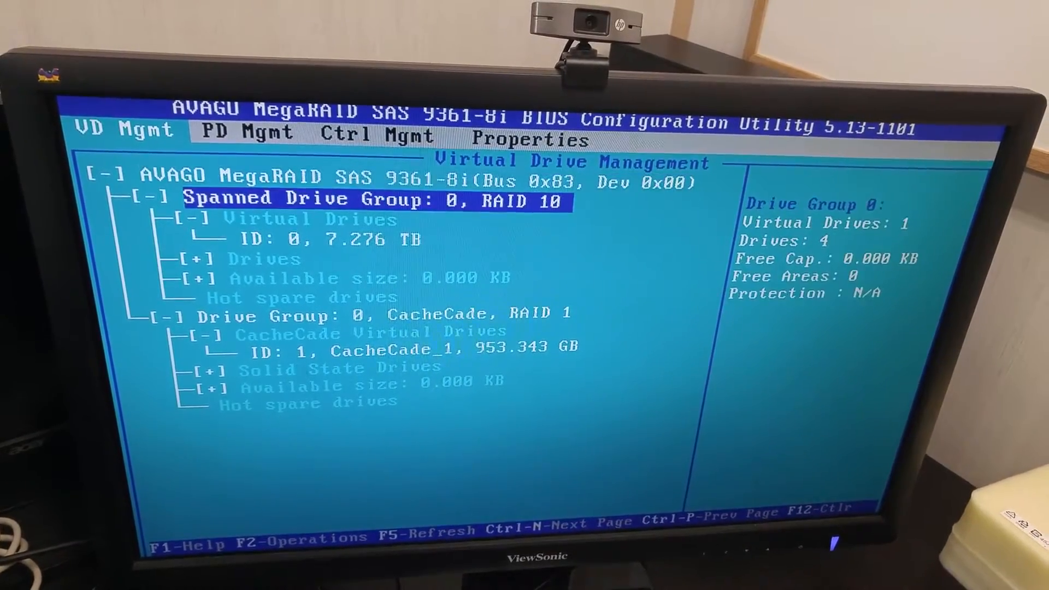
key(down)
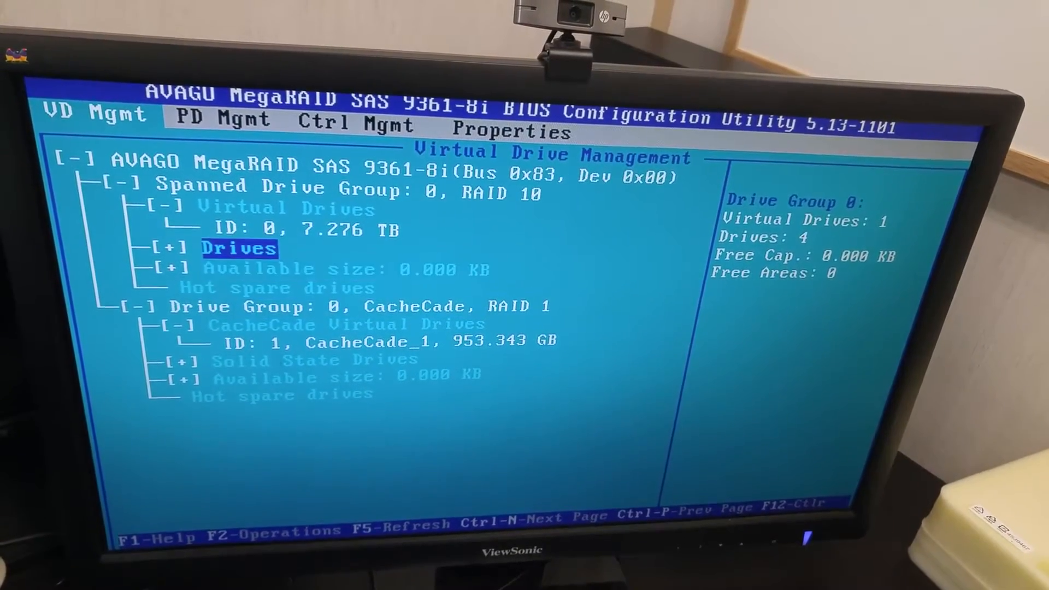
key(up)
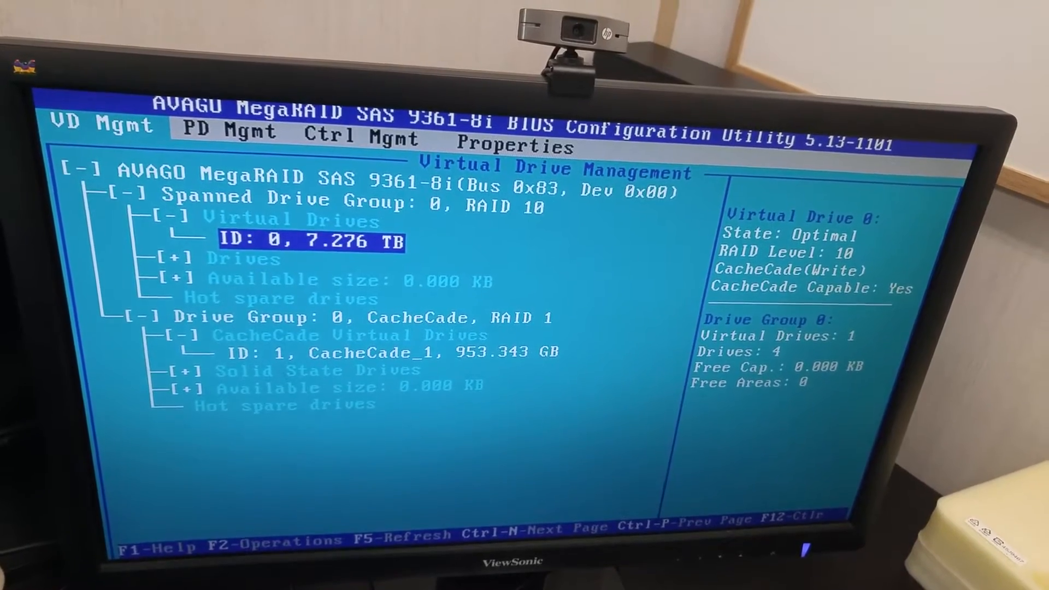